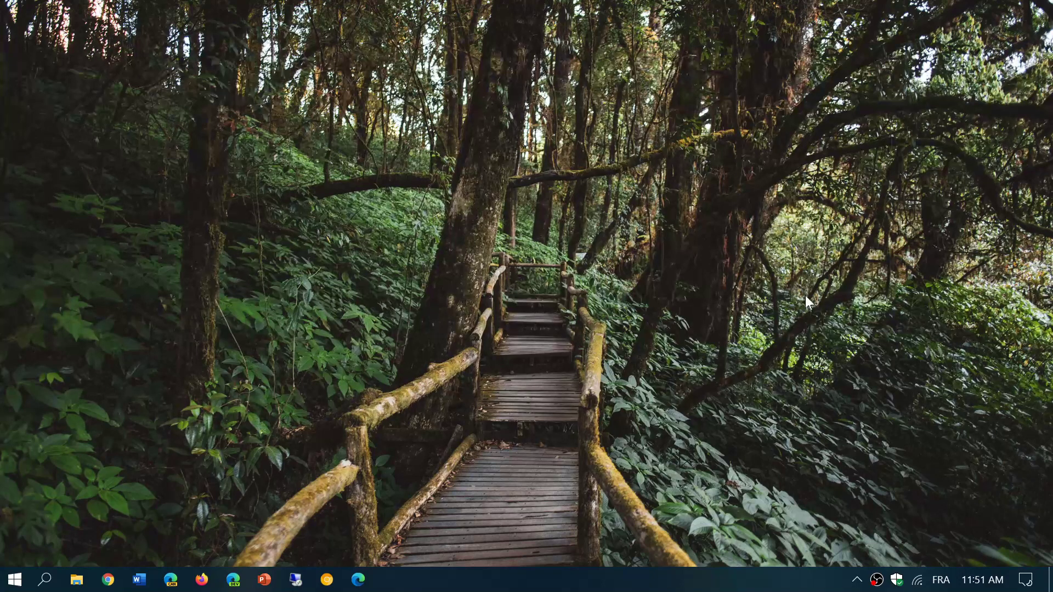
- Glance at the Action Center, then launch Settings from the Start menu
{"action": "left_click", "coordinate": [1036, 580]}
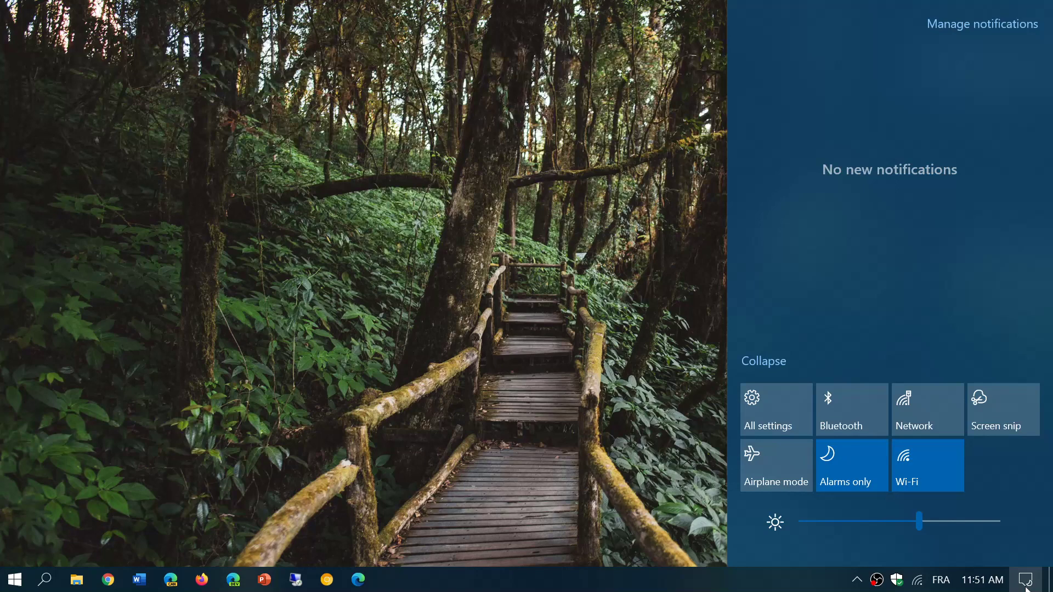
{"action": "mouse_move", "coordinate": [1033, 580]}
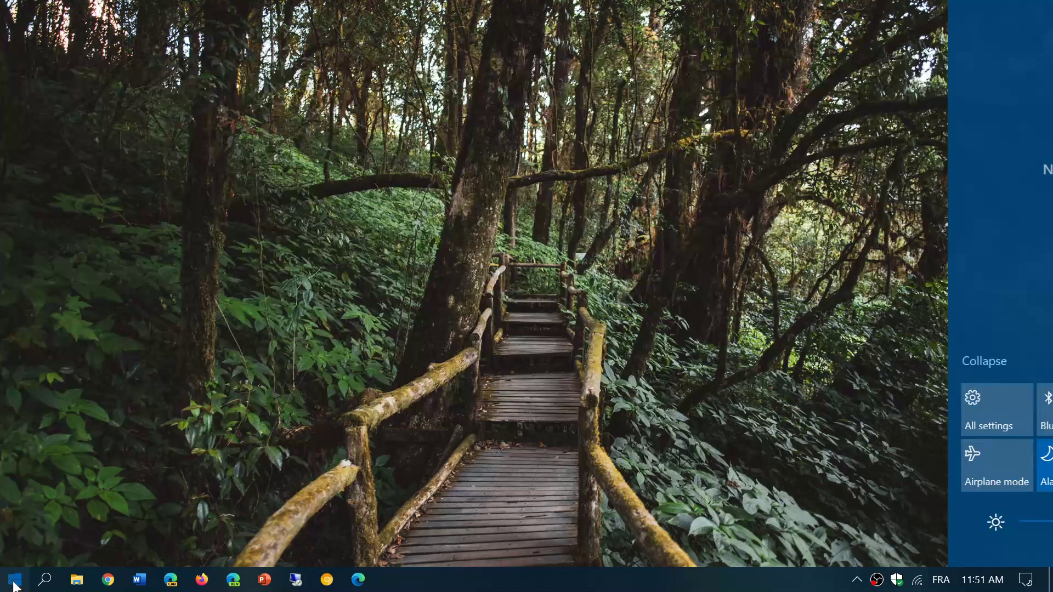
{"action": "left_click", "coordinate": [14, 579]}
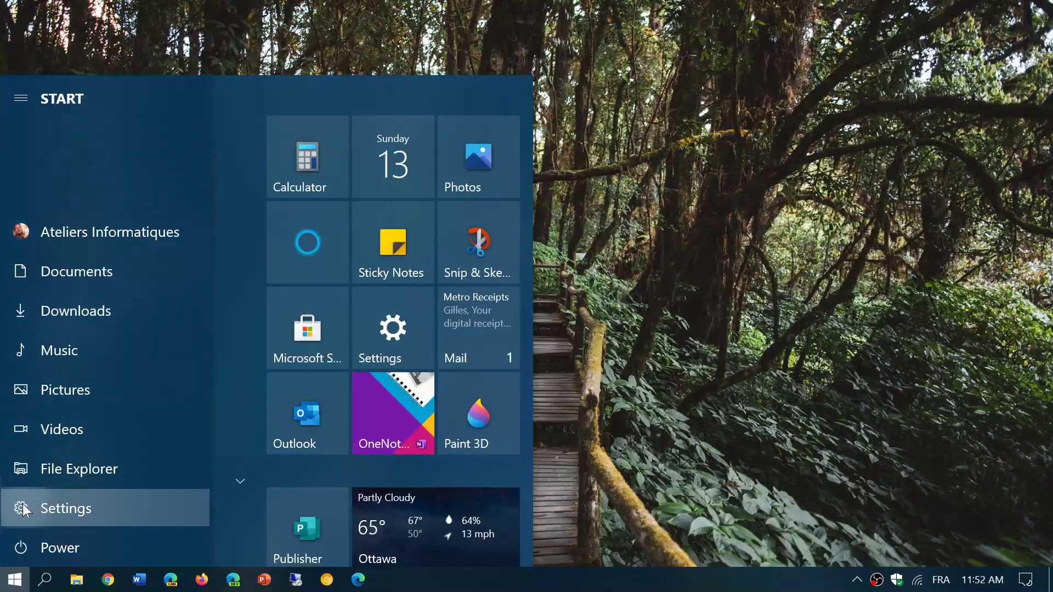
{"action": "left_click", "coordinate": [66, 508]}
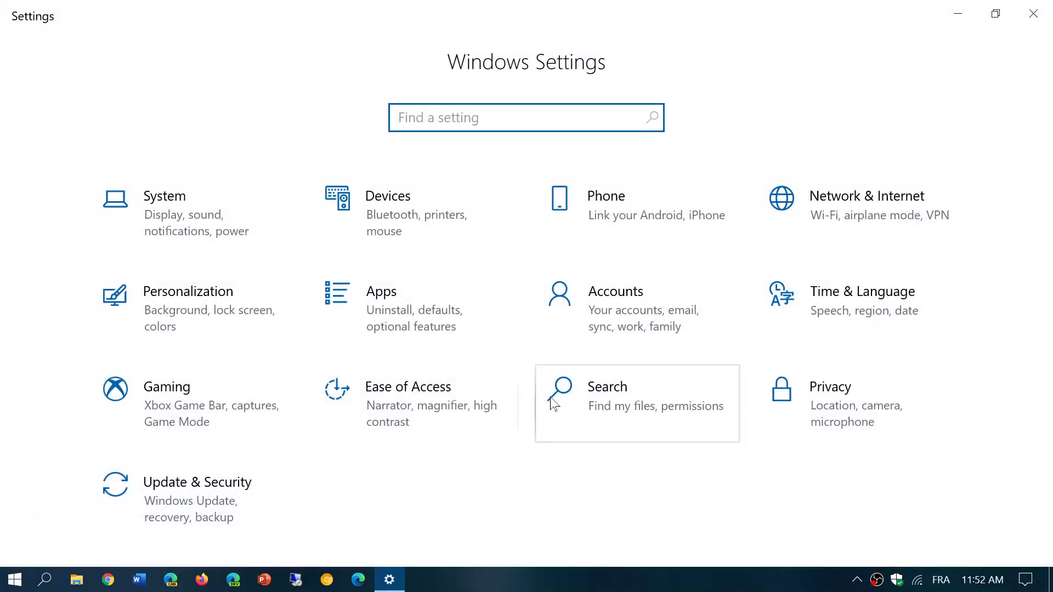
- Go to Accounts and scroll down the Your info page's profile details
{"action": "left_click", "coordinate": [616, 302]}
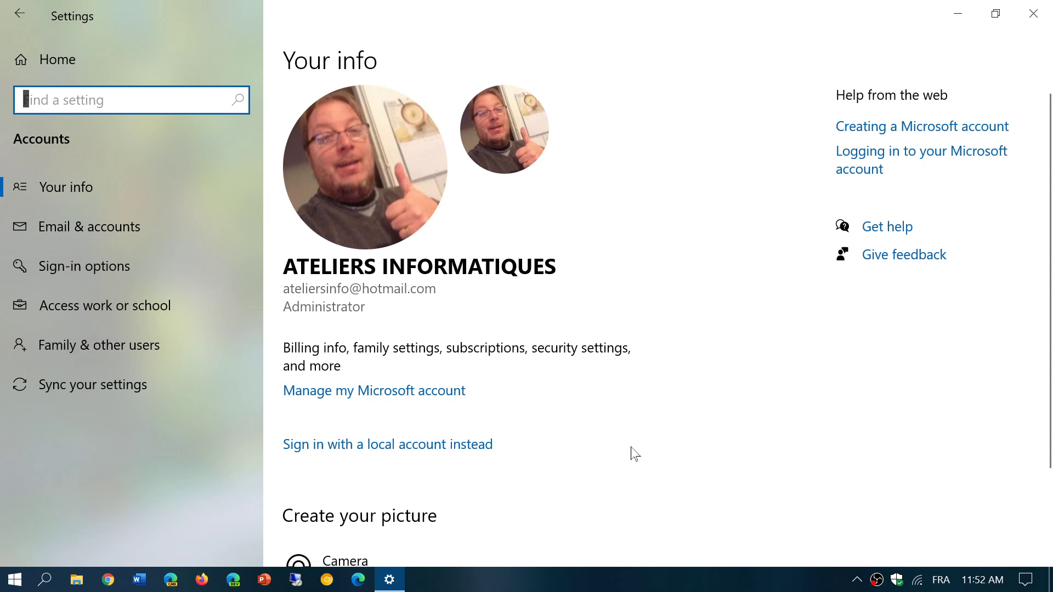
{"action": "scroll", "scroll_direction": "down", "scroll_amount": 3}
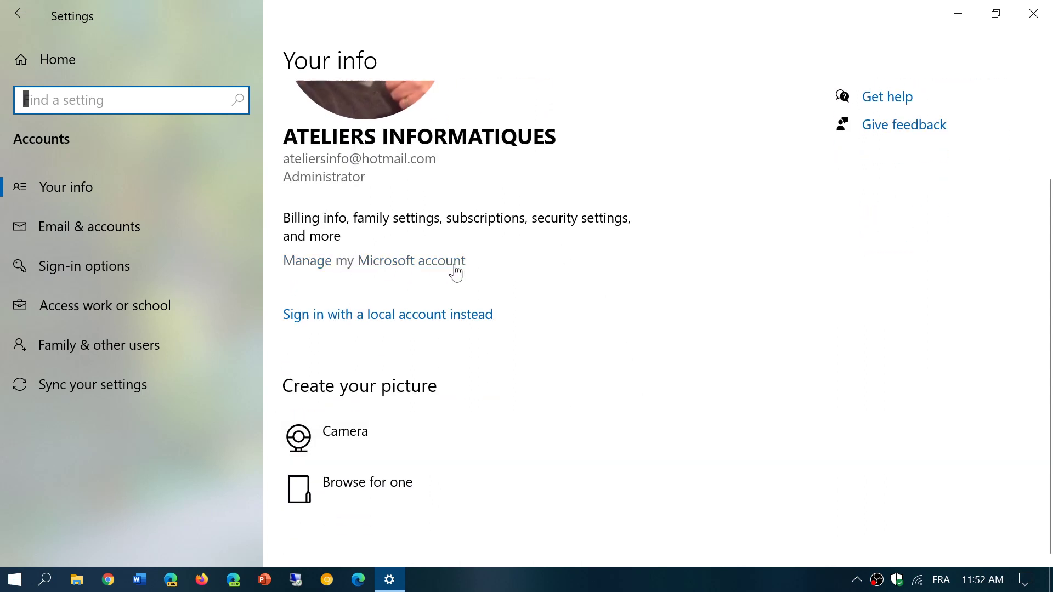
{"action": "mouse_move", "coordinate": [283, 324]}
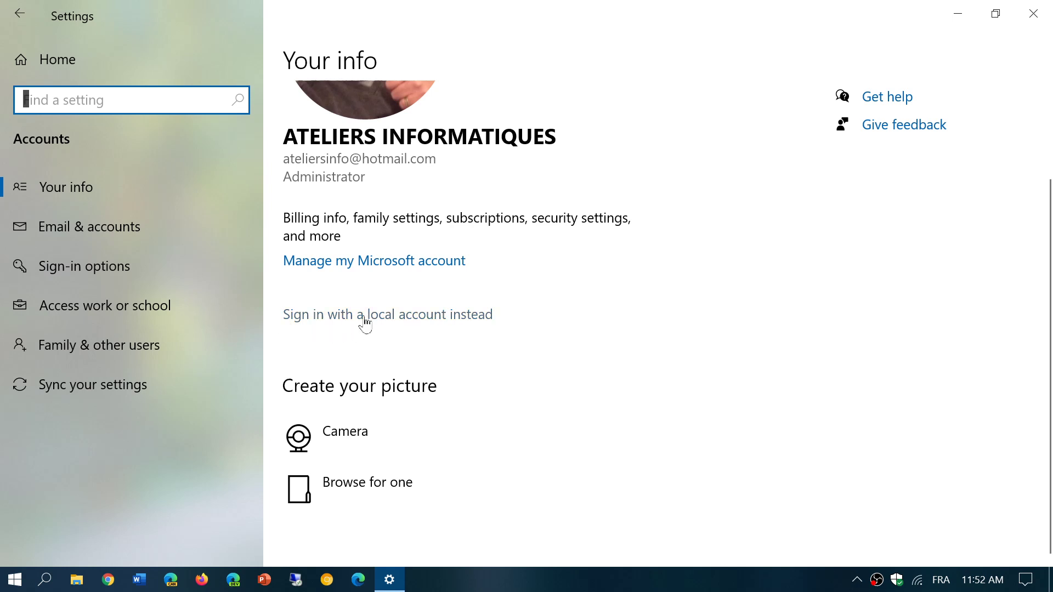
{"action": "left_click", "coordinate": [365, 314]}
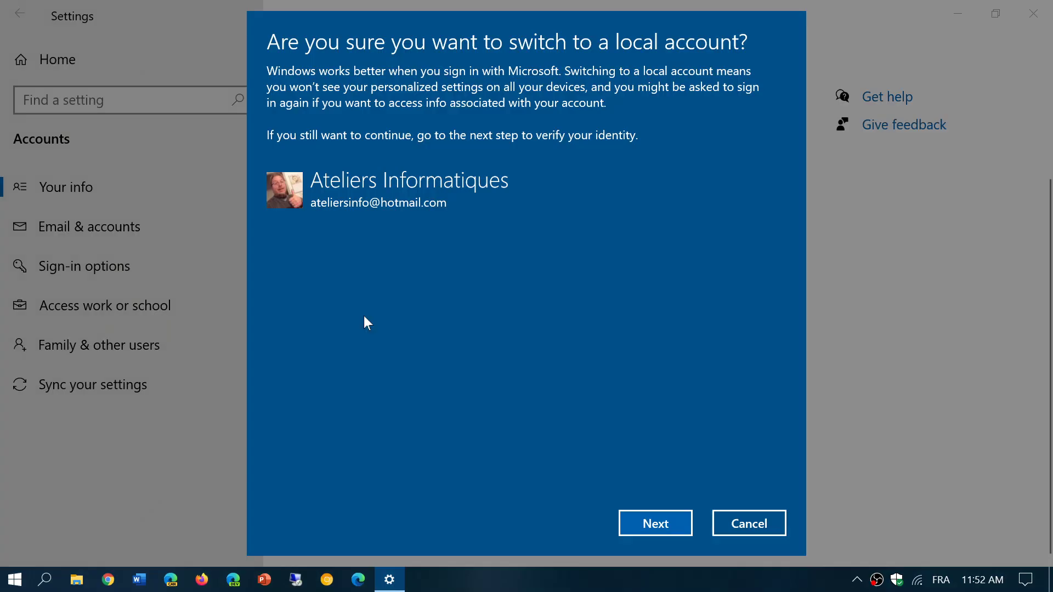
{"action": "mouse_move", "coordinate": [689, 339]}
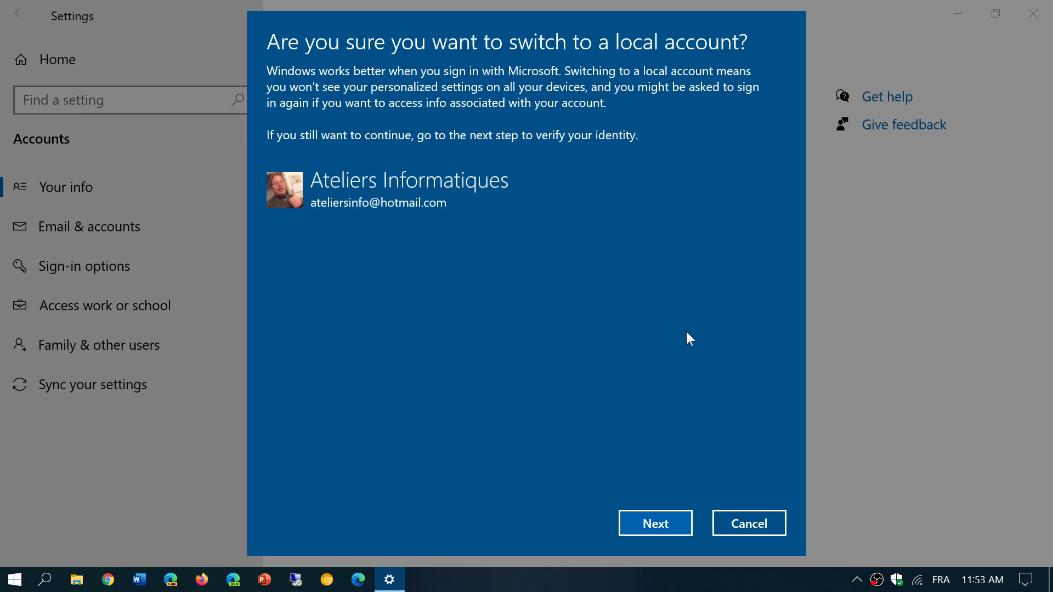
{"action": "mouse_move", "coordinate": [754, 259]}
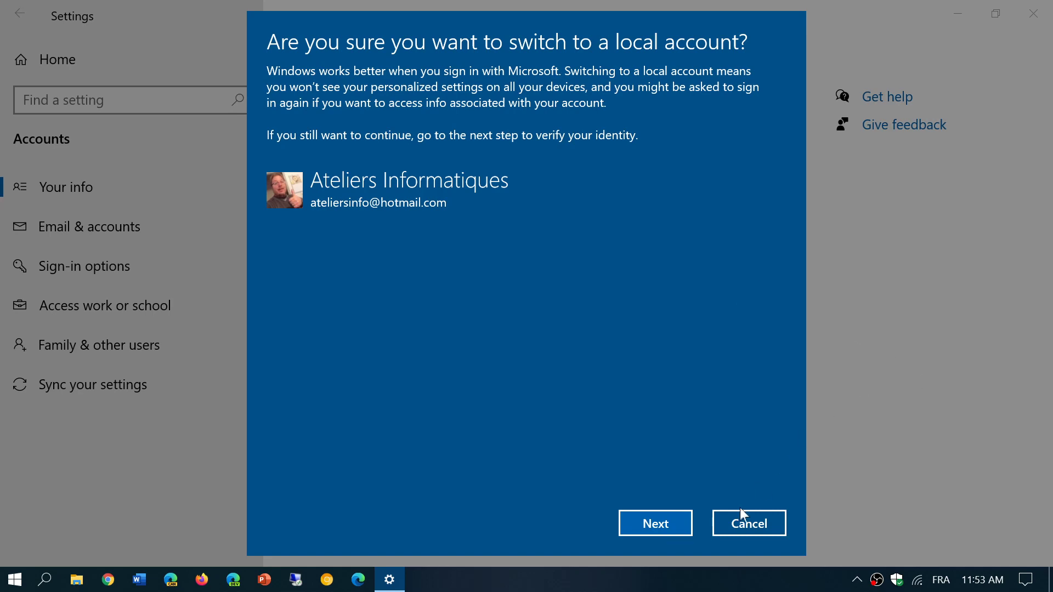
{"action": "left_click", "coordinate": [749, 524]}
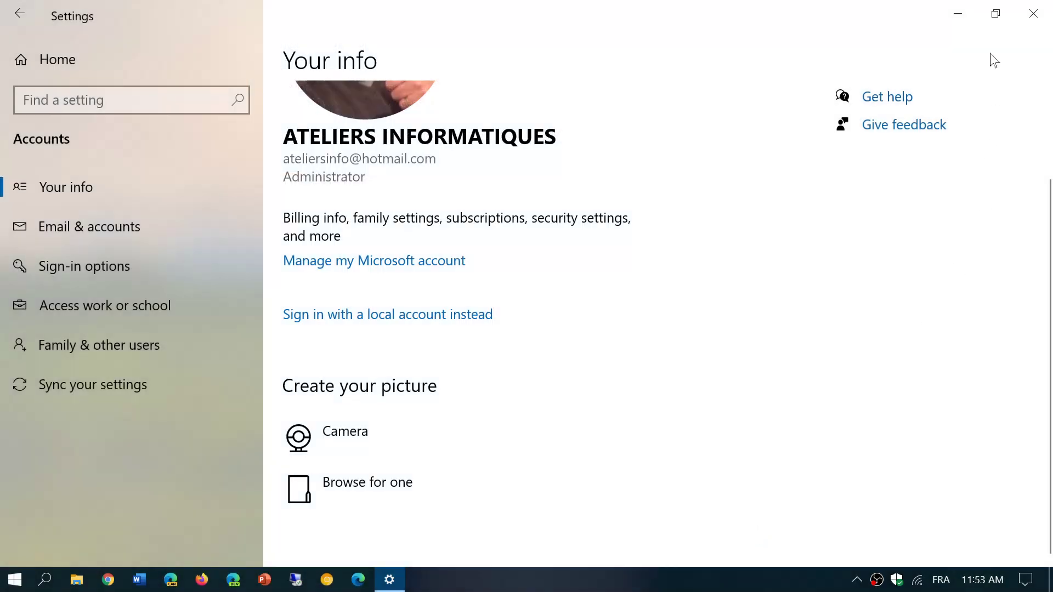